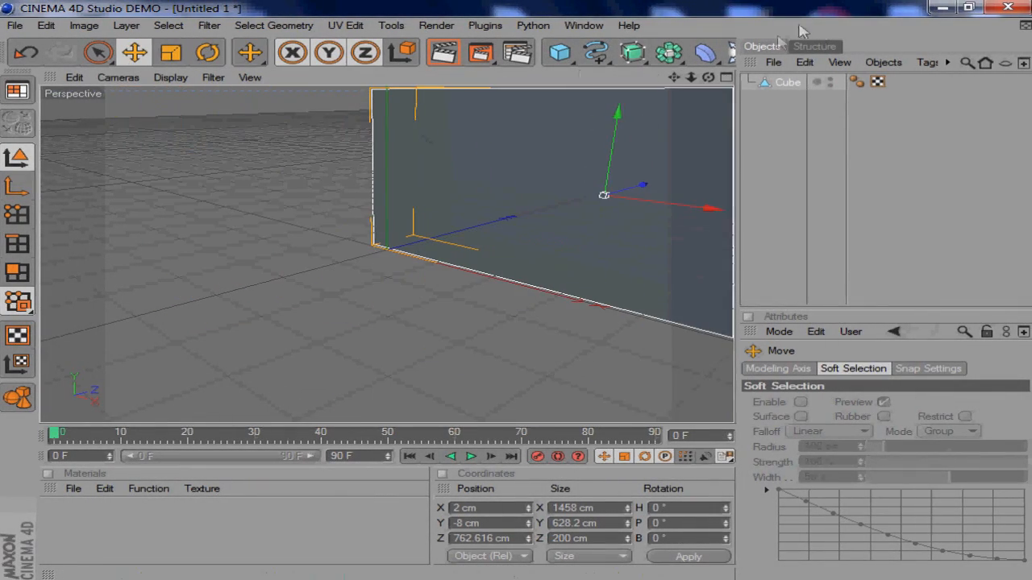
- Add a MoGraph MoText object reading 'Speed Art' in a decorative font
click(532, 26)
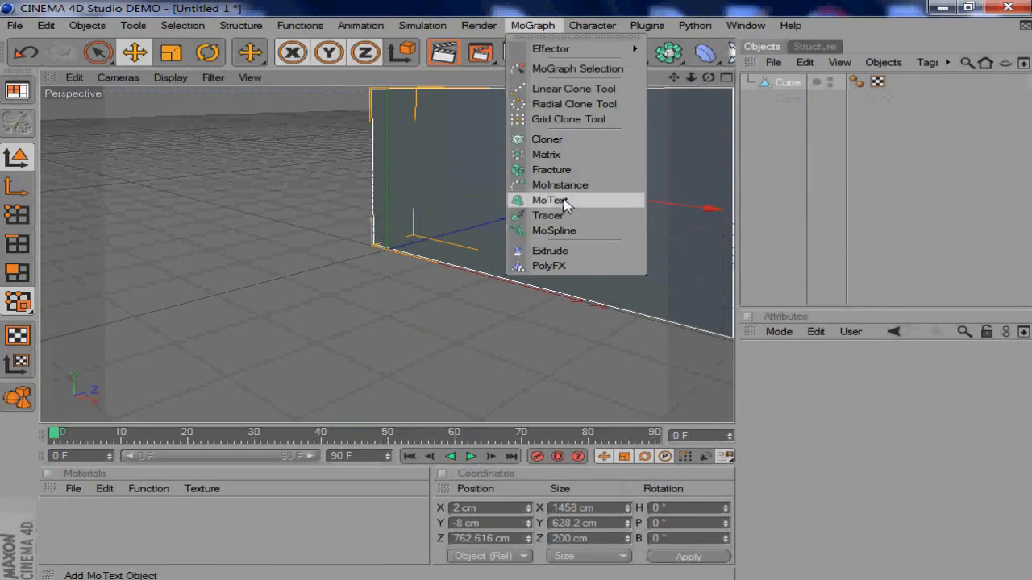
click(549, 199)
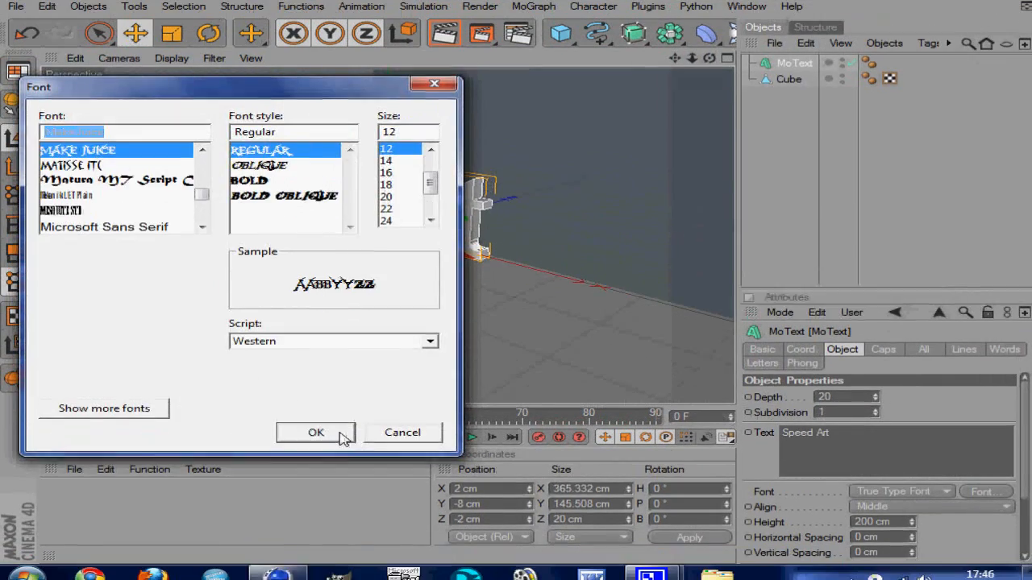
click(316, 432)
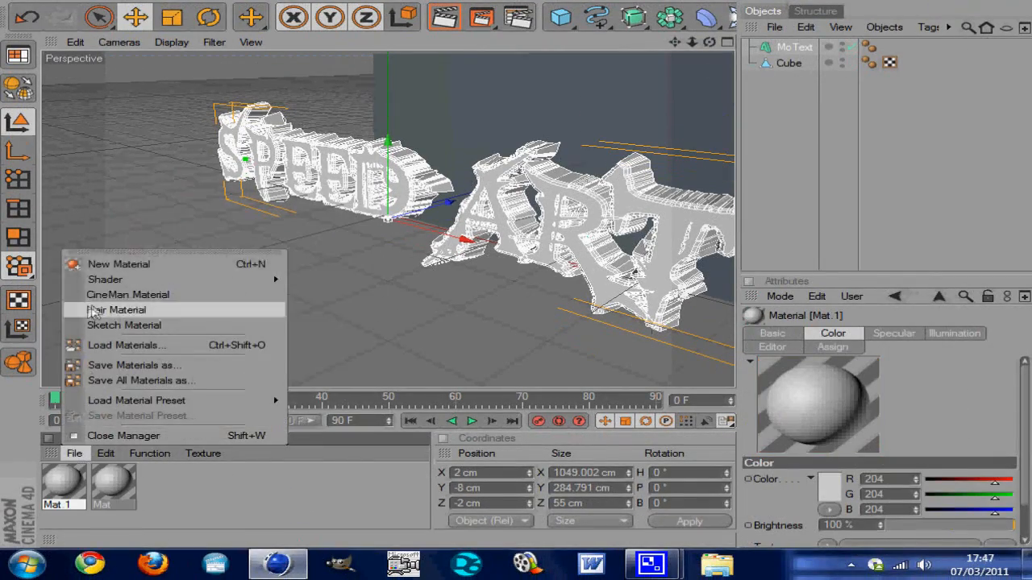
- Create a new gold material for the text and render the lit gold-and-blue view
click(119, 264)
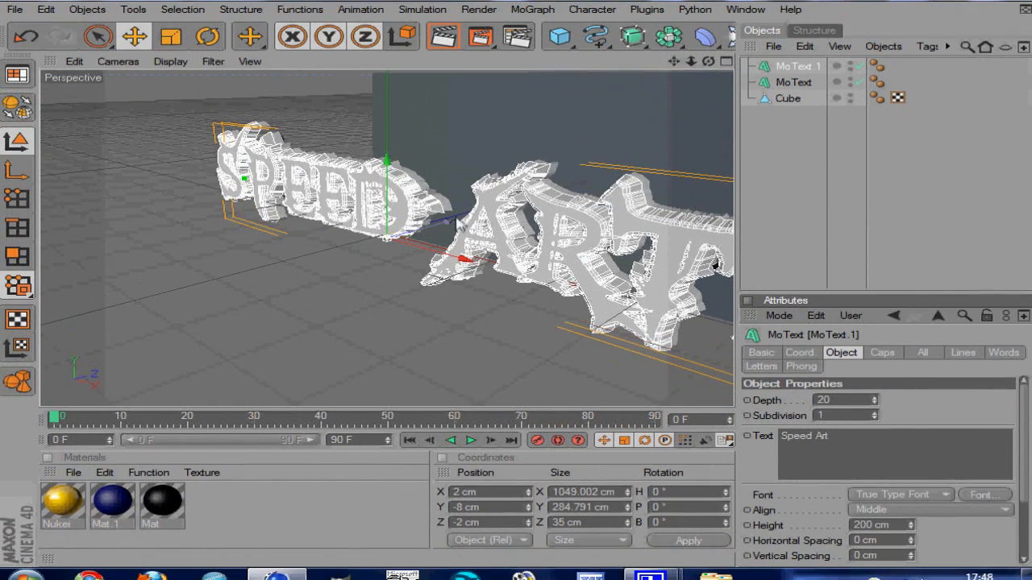
click(882, 351)
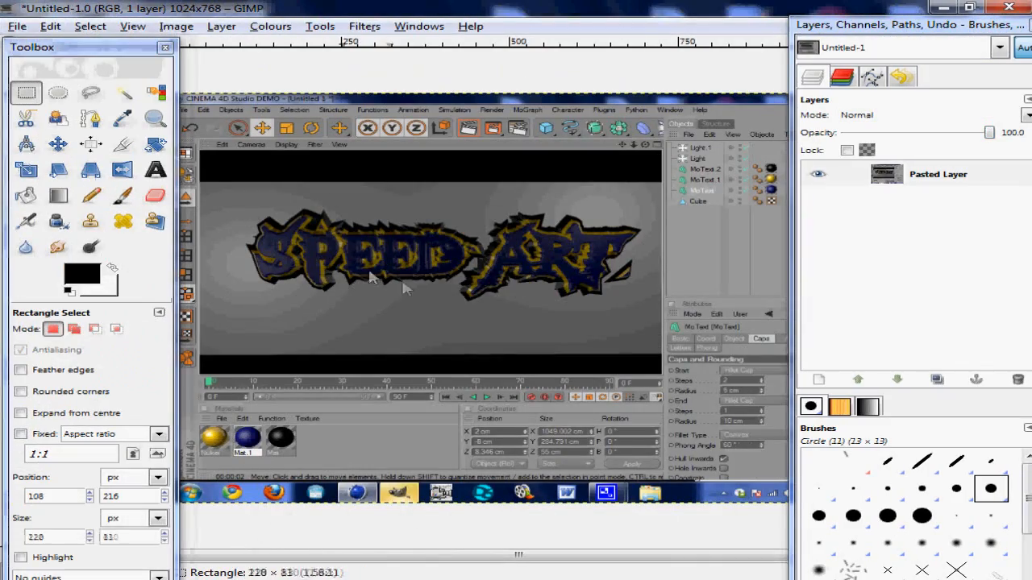
- Cut the SPEED ART text into its own image and start a new 1080 × 720 image
click(50, 26)
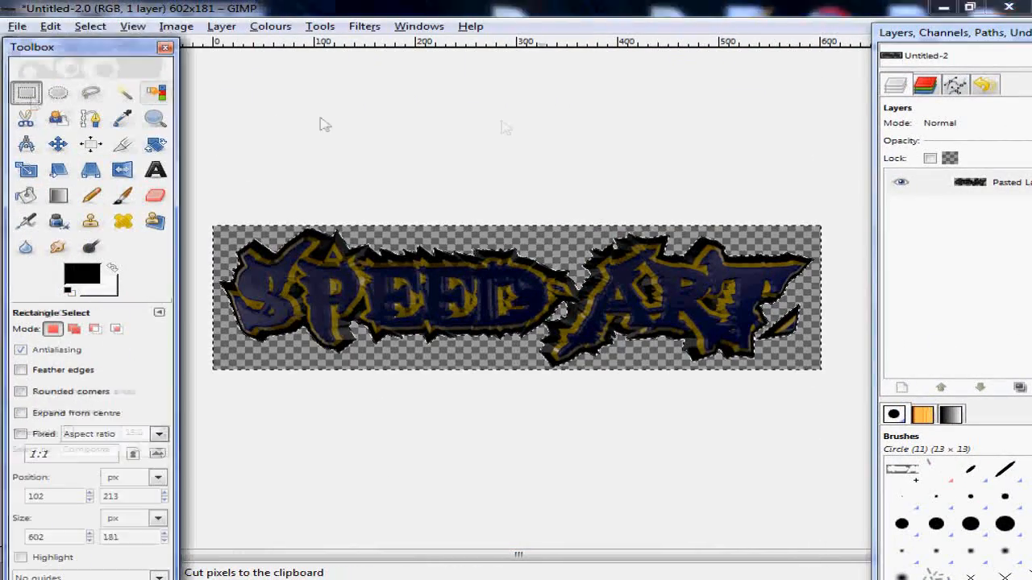
click(16, 26)
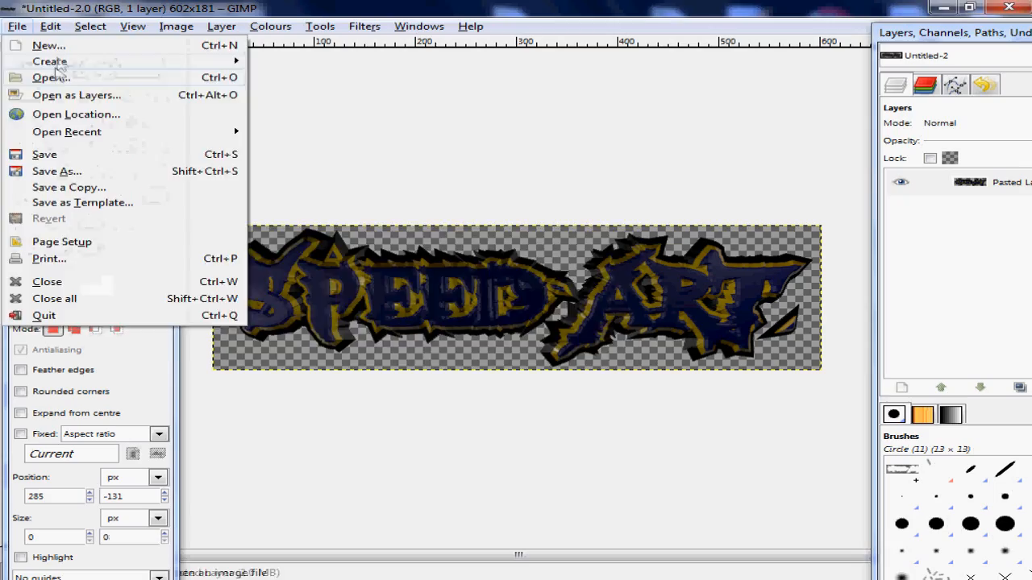
click(48, 45)
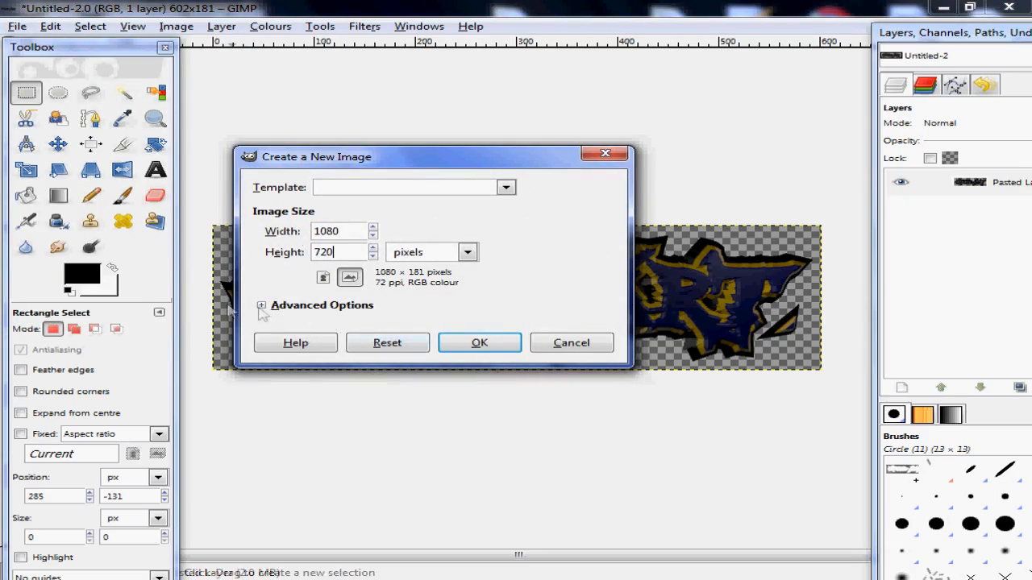
- Create the 1080 × 720 canvas and raise the pasted text's Brightness-Contrast to 23/23
click(479, 342)
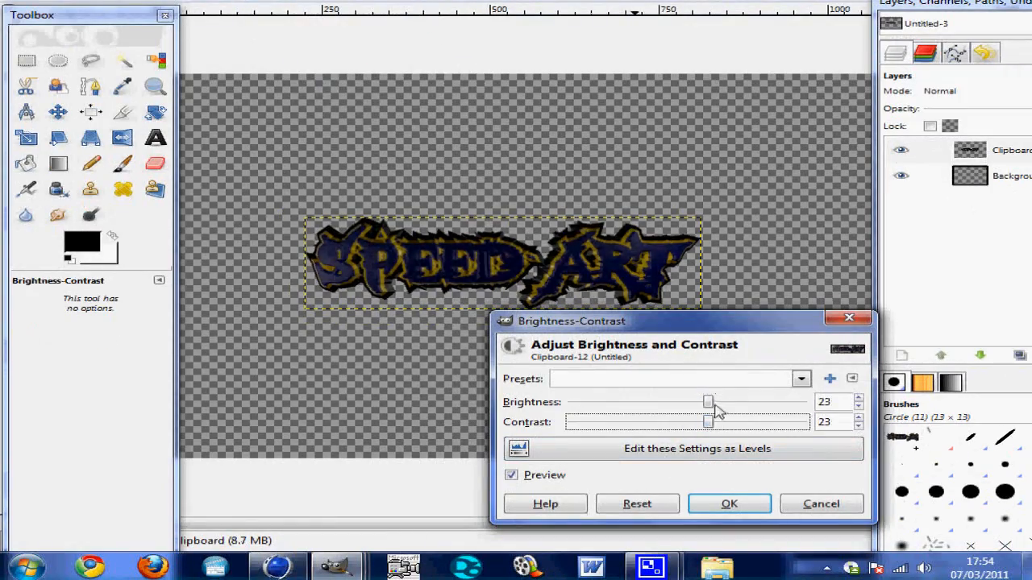
click(729, 503)
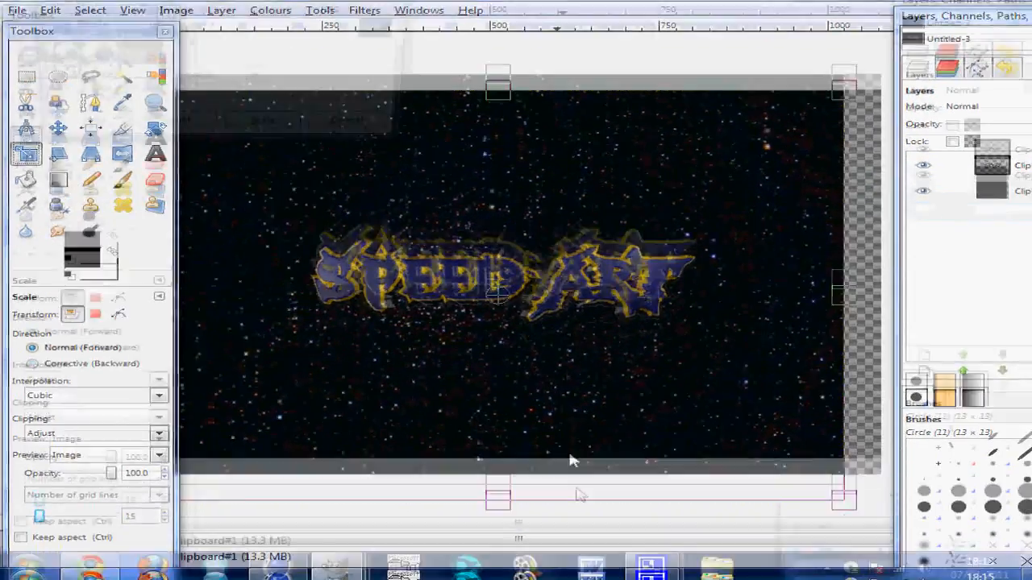
- Start a Colourise adjustment for the cloud layer above the starfield
click(270, 9)
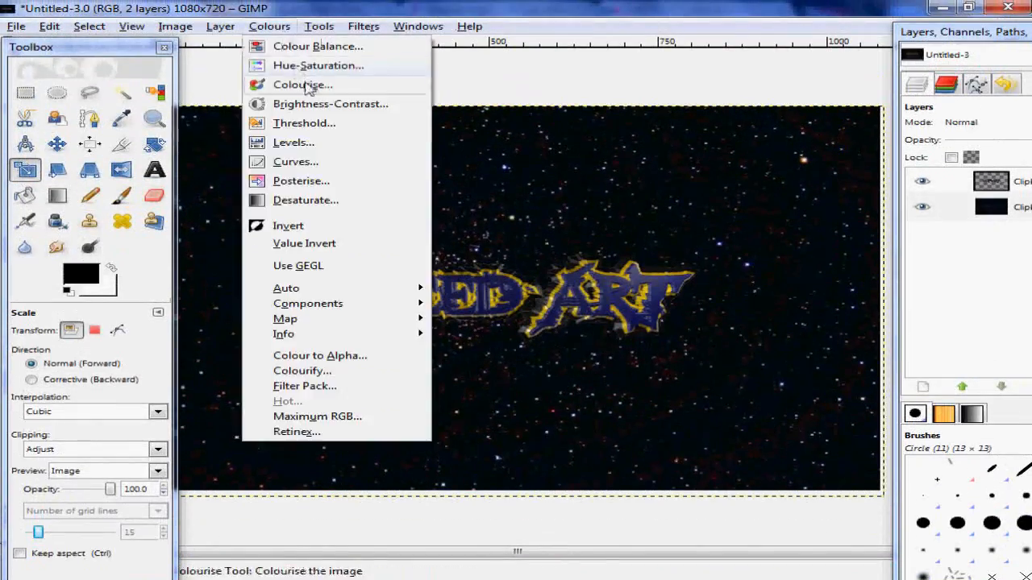
click(302, 84)
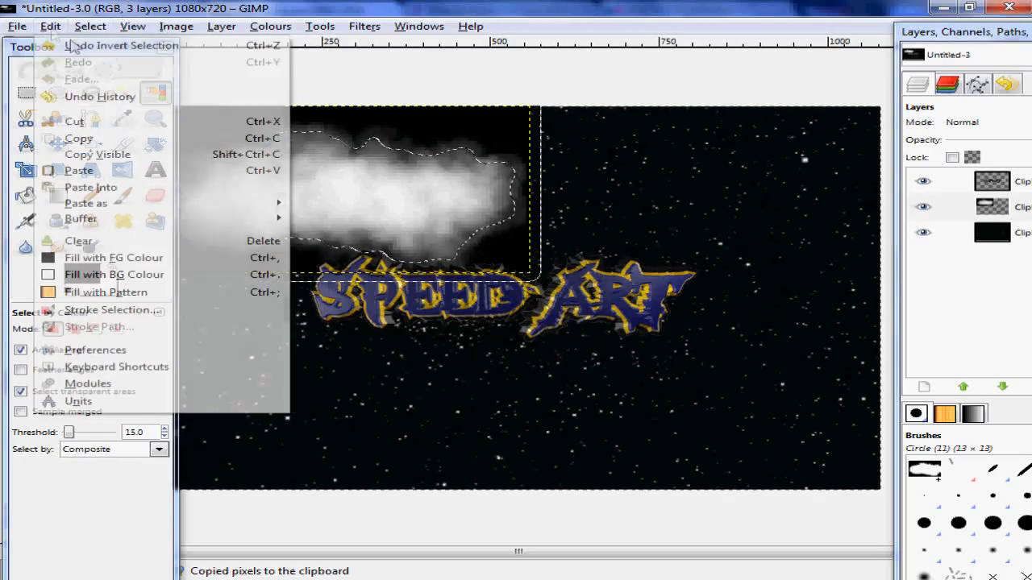
- Perspective-stretch the cloud layer across the lower half of the scene
click(74, 119)
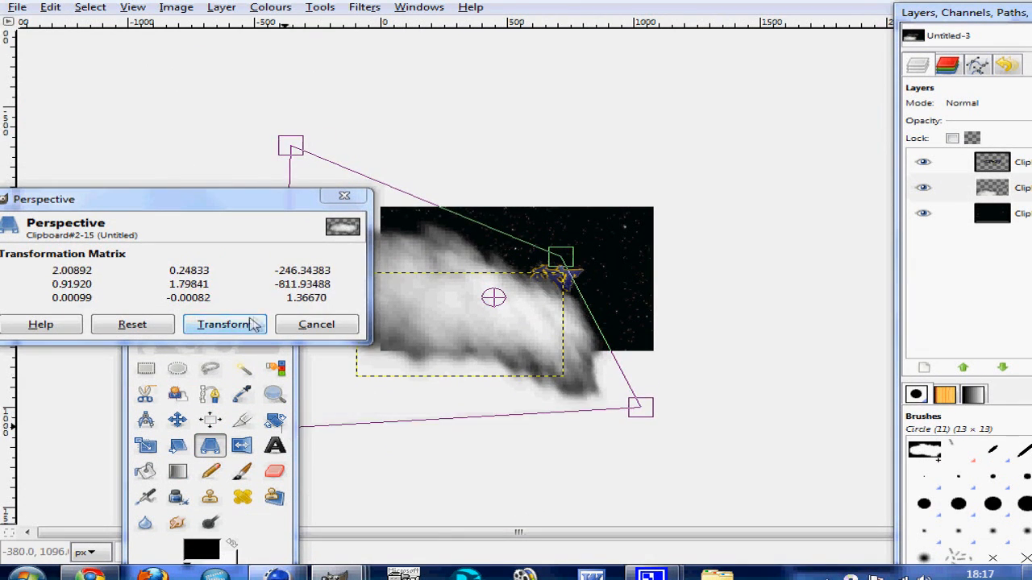
click(224, 324)
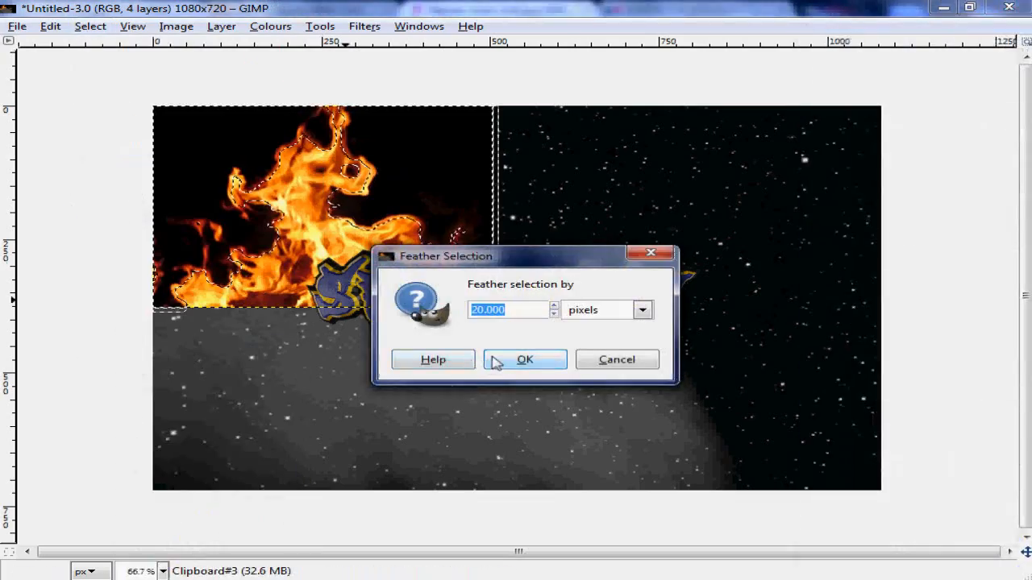
- Feather the fire selection by 20 px to soften its edges
click(524, 359)
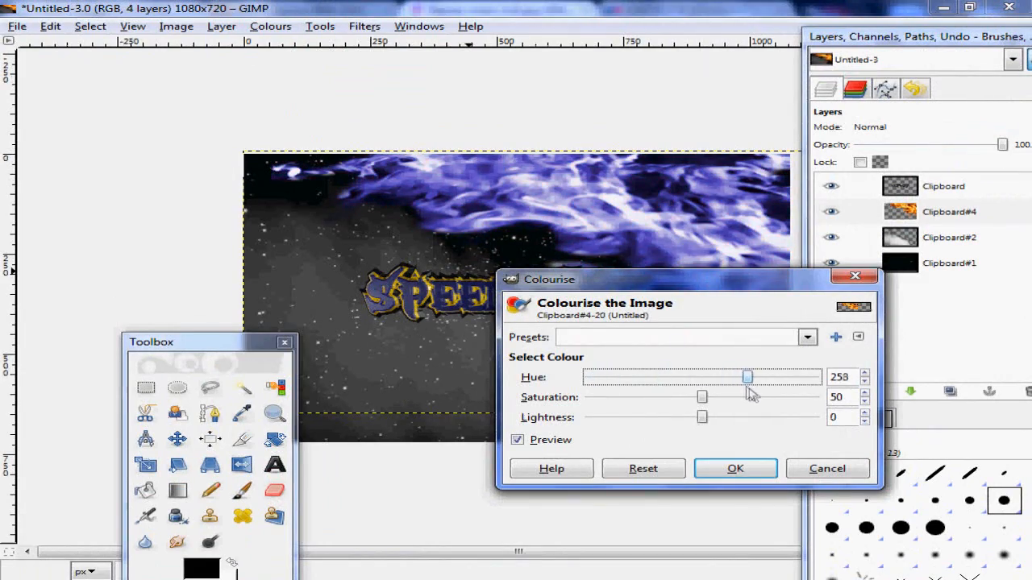
- Apply the Hue 253, Saturation 50 blue tint to the flames and reposition the text
click(735, 468)
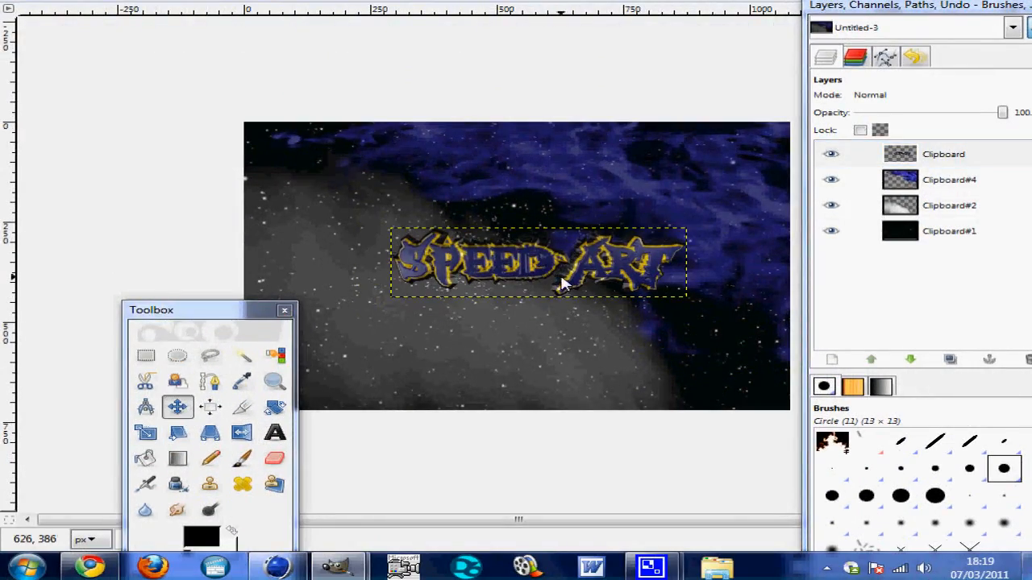
click(50, 26)
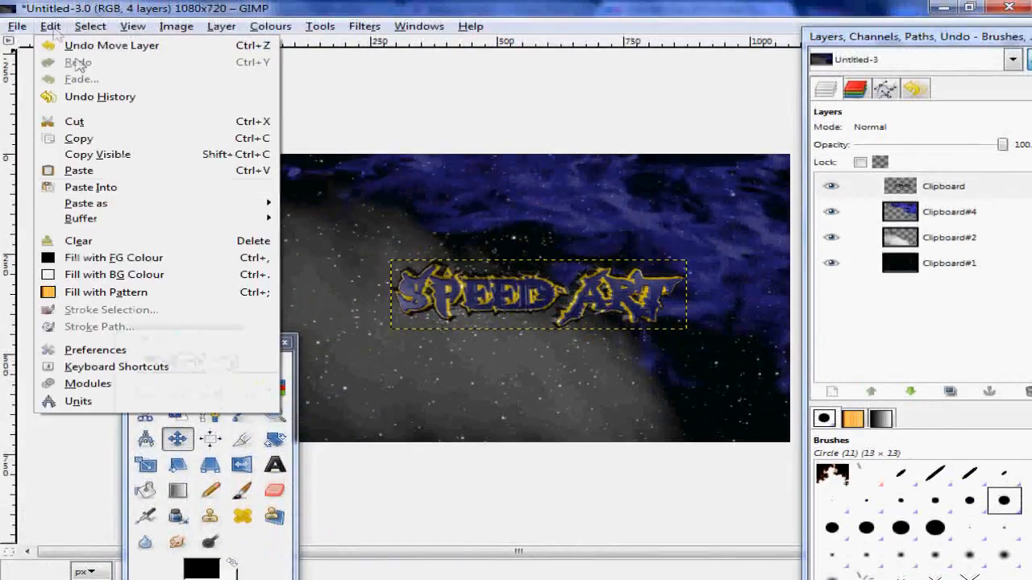